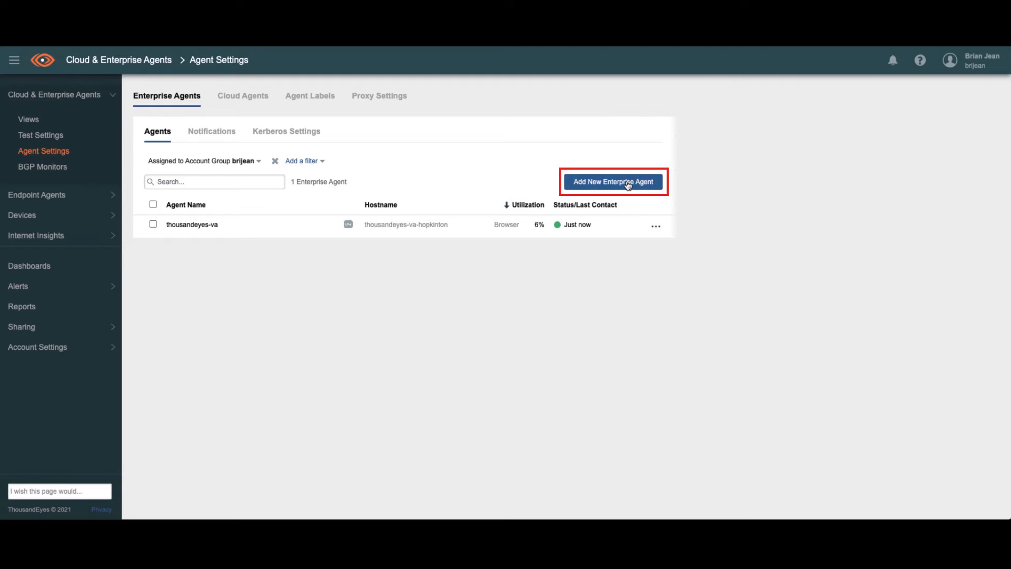
Start adding a new enterprise agent and show the Cisco Application Hosting install commands
left_click(613, 181)
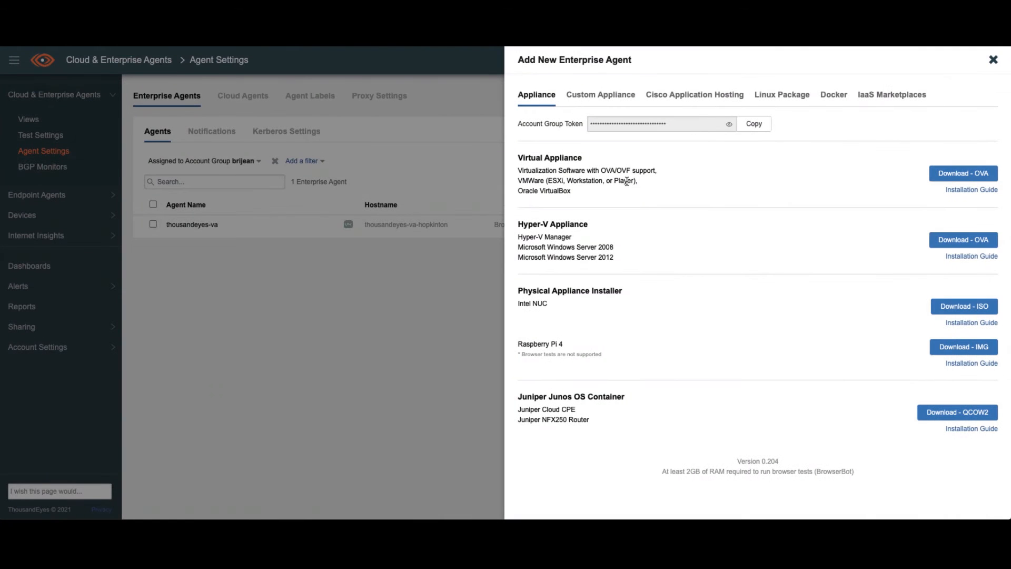
left_click(695, 95)
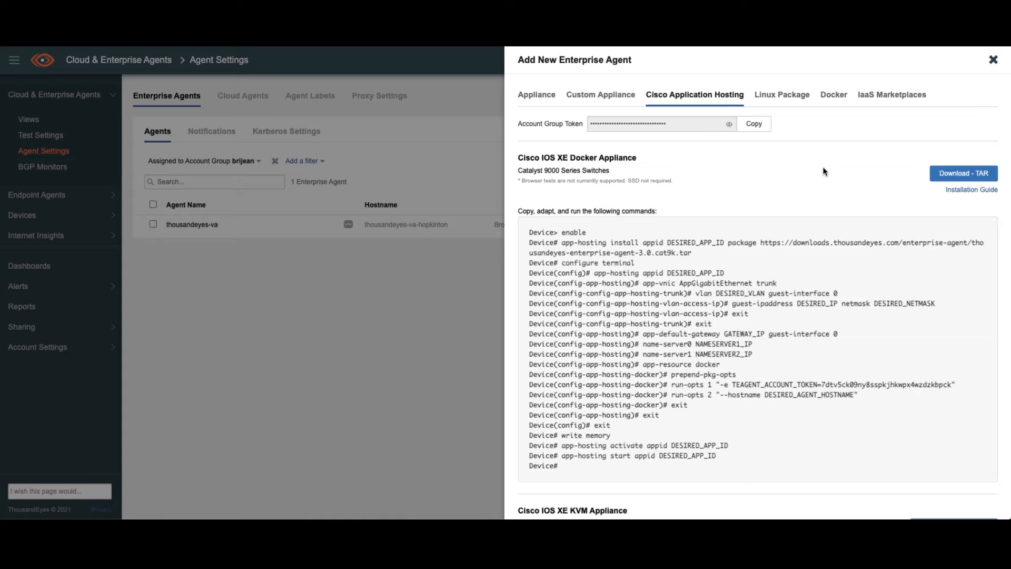
mouse_move(848, 261)
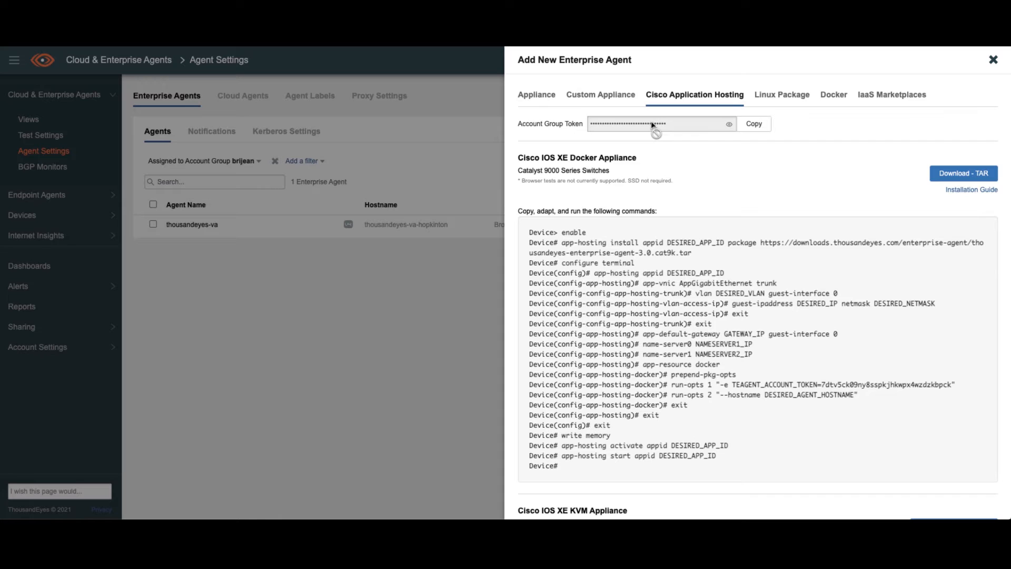
mouse_move(802, 190)
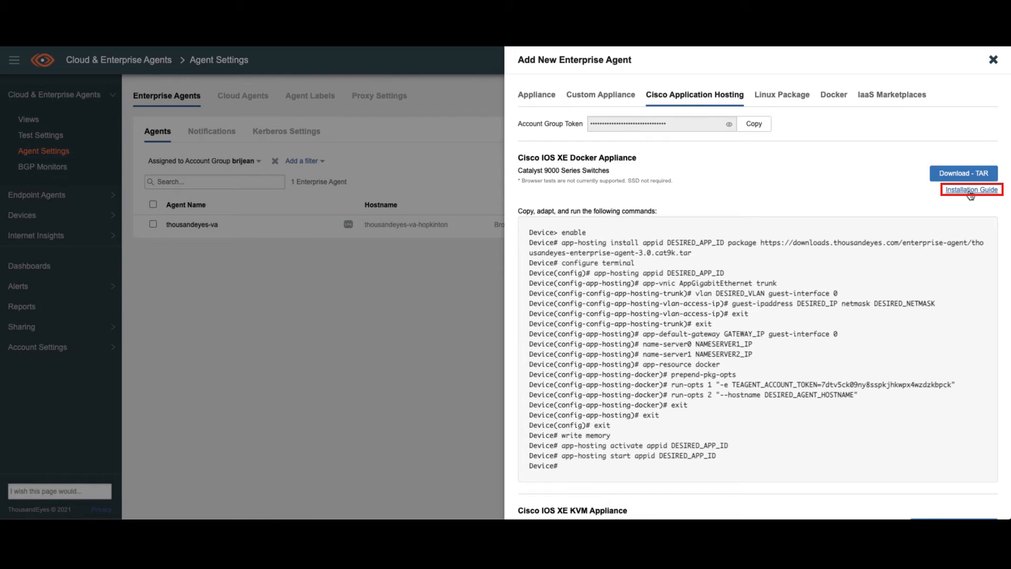
mouse_move(752, 457)
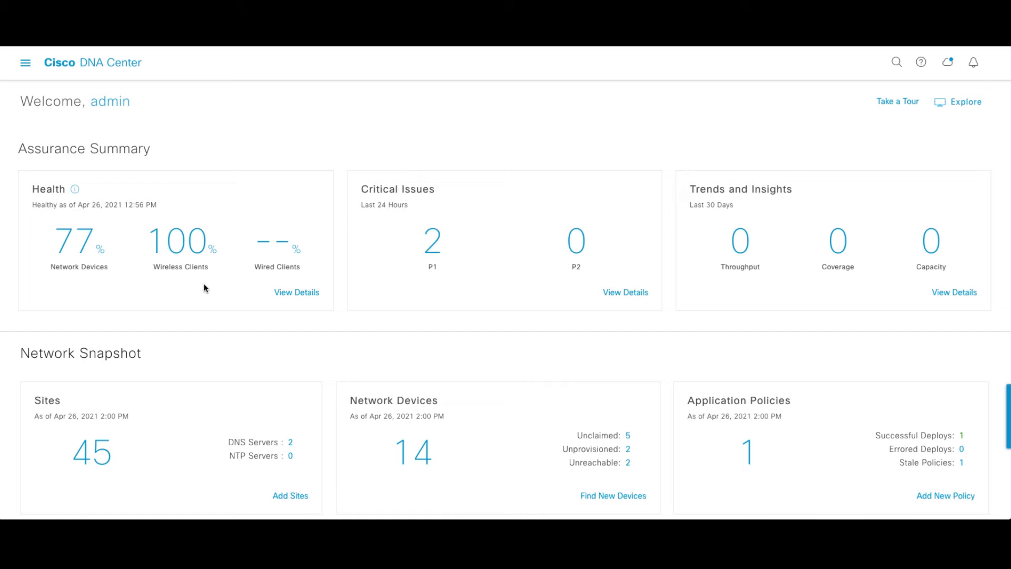
mouse_move(145, 183)
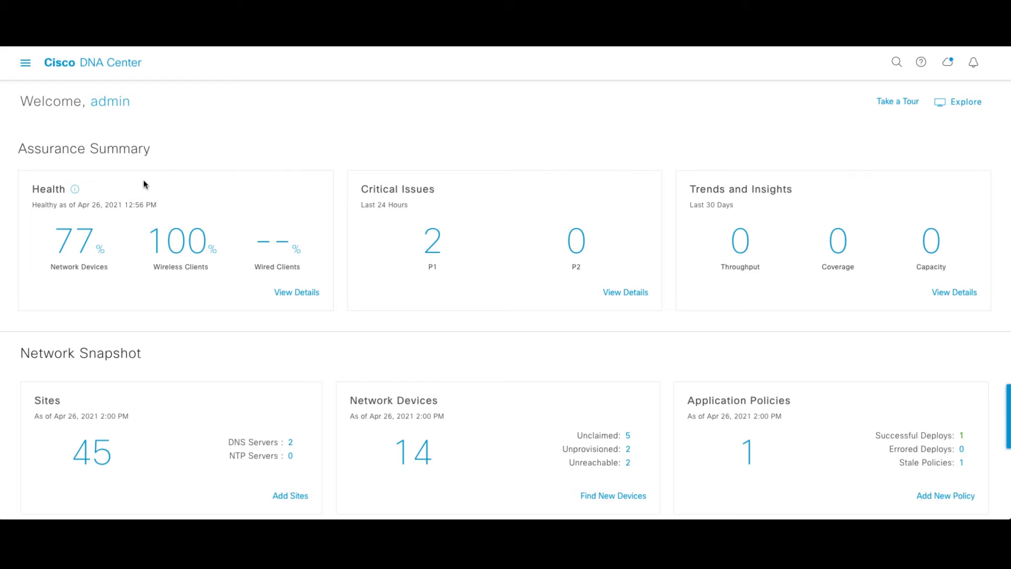
Navigate via the main menu to App Hosting for Switches listing the two ThousandEyes apps
left_click(25, 63)
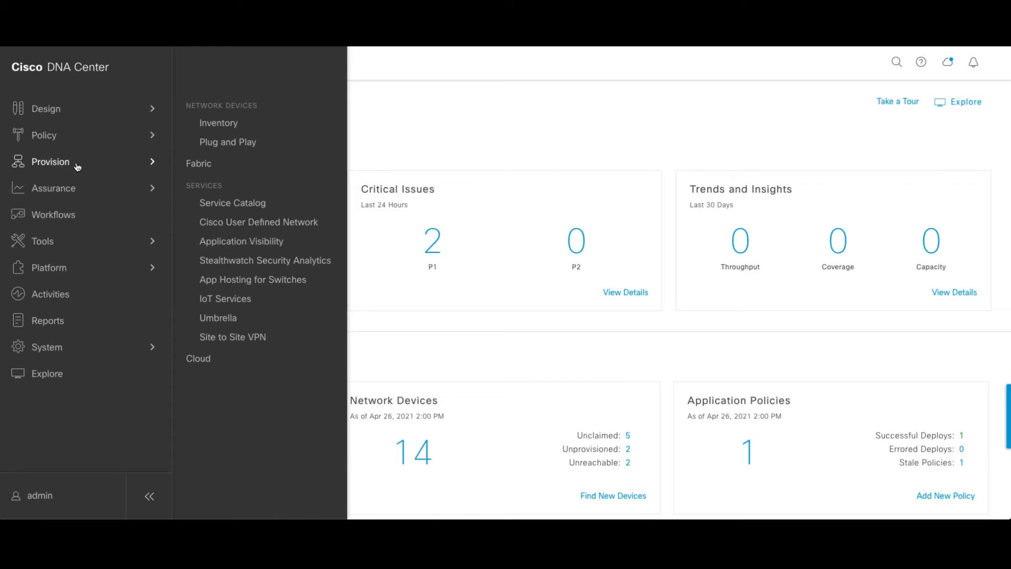
left_click(252, 279)
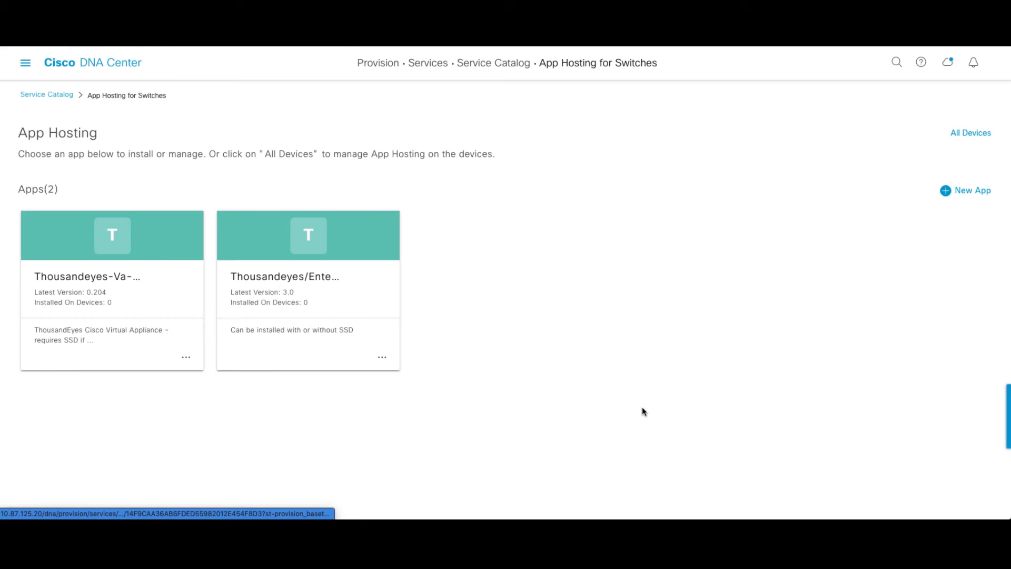
mouse_move(560, 227)
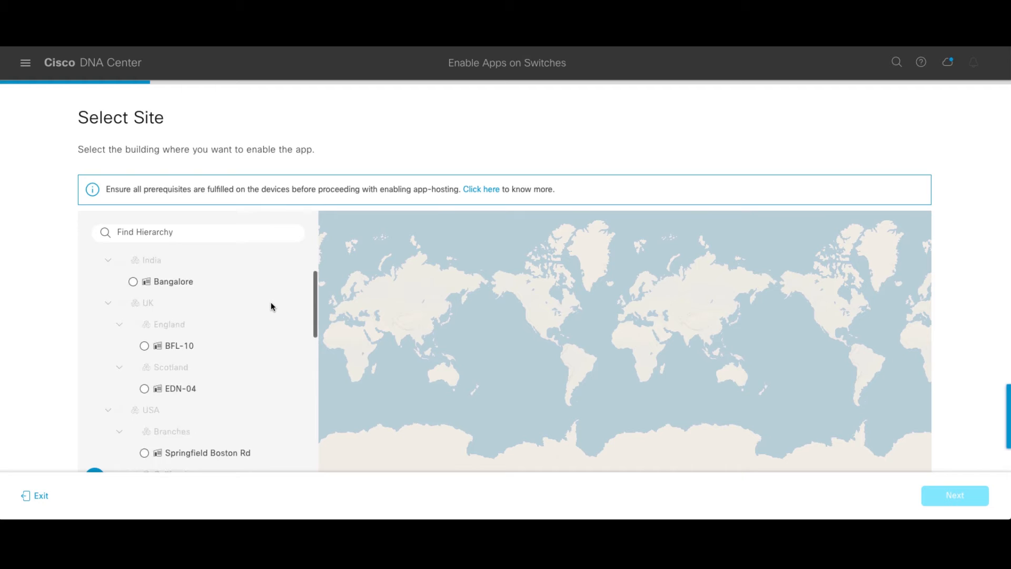
Choose site BXB300 and the ThousandEyes enterprise agent app, reaching switch selection
scroll("down", 3)
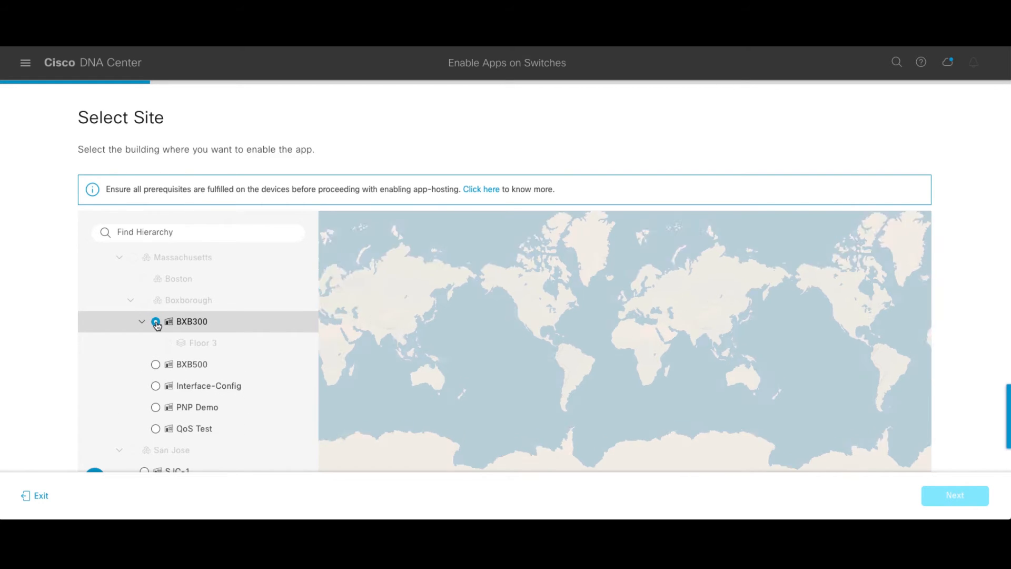
left_click(155, 322)
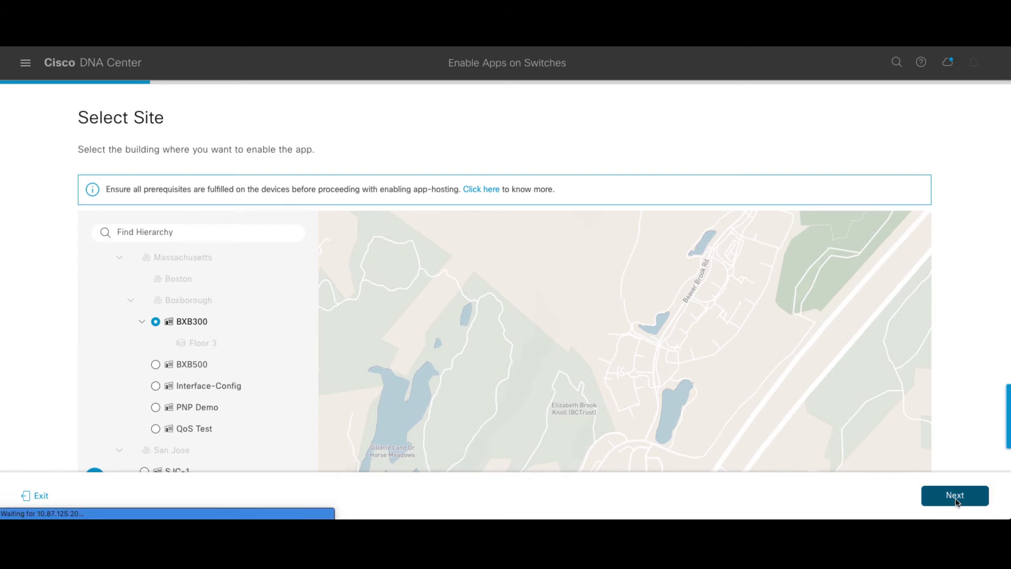
left_click(954, 494)
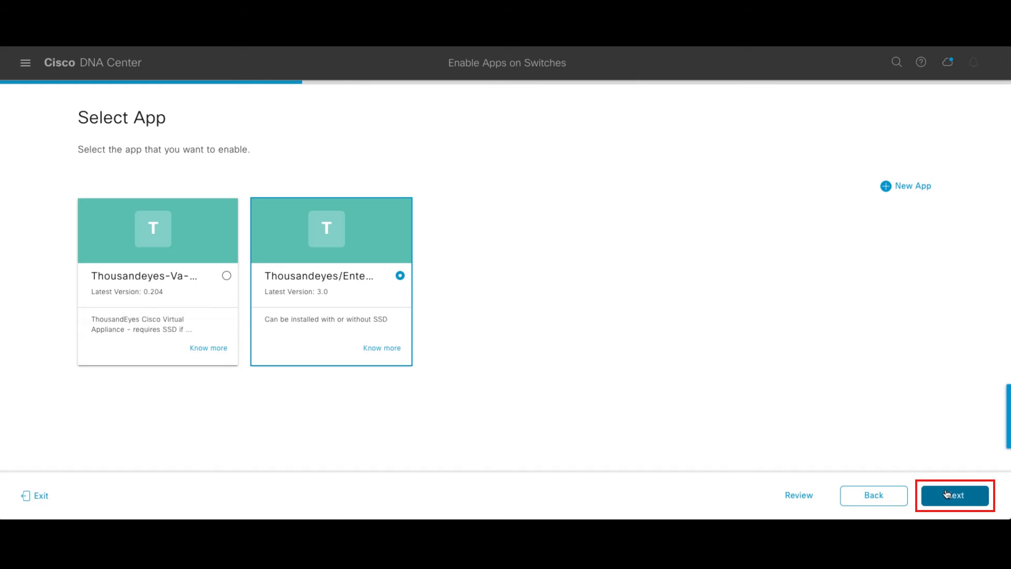
left_click(954, 495)
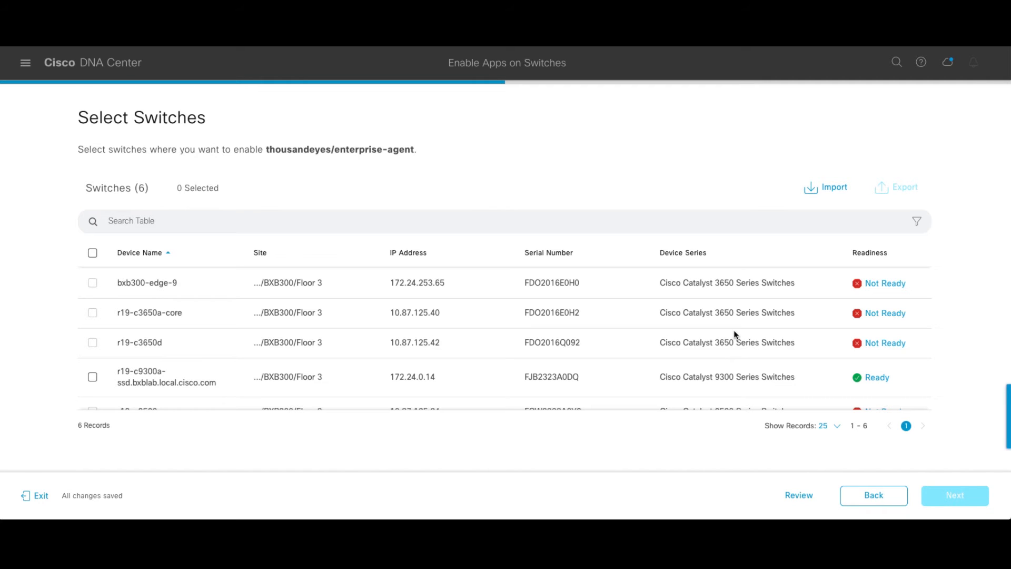
Select the ready r19-c9300a-ssd Catalyst 9300 switch and continue to Configure App
scroll("down", 3)
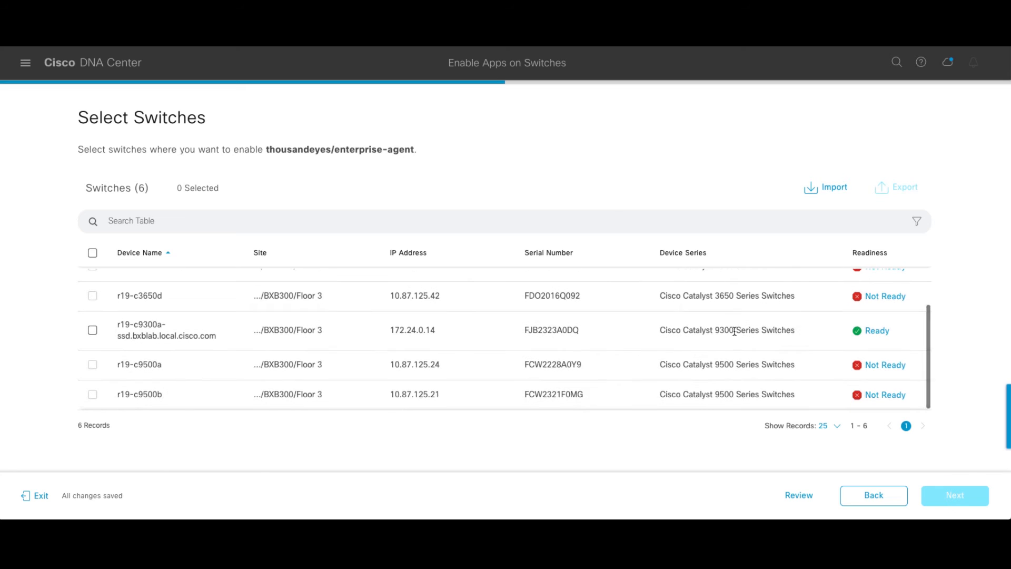
mouse_move(585, 310)
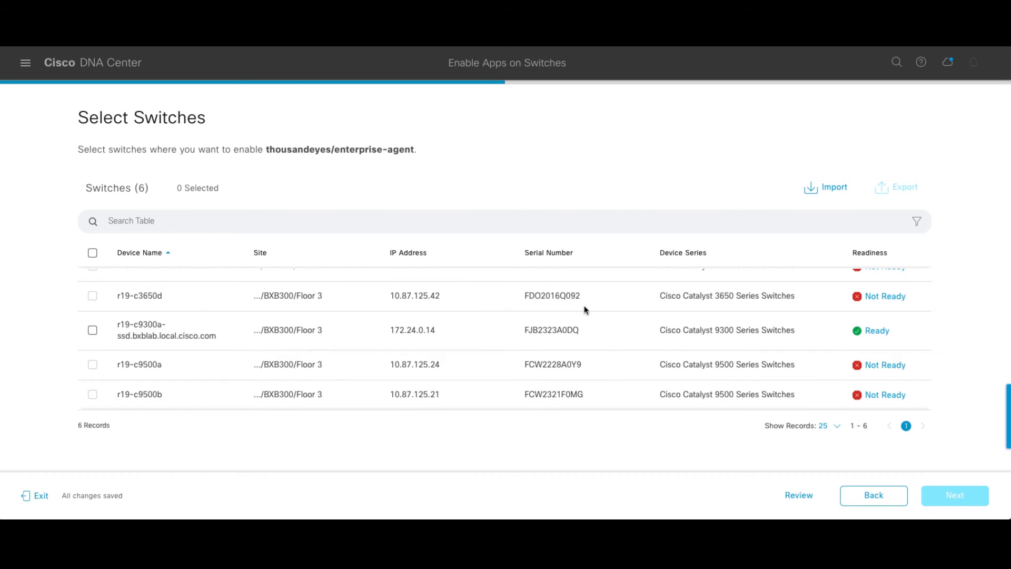
mouse_move(299, 347)
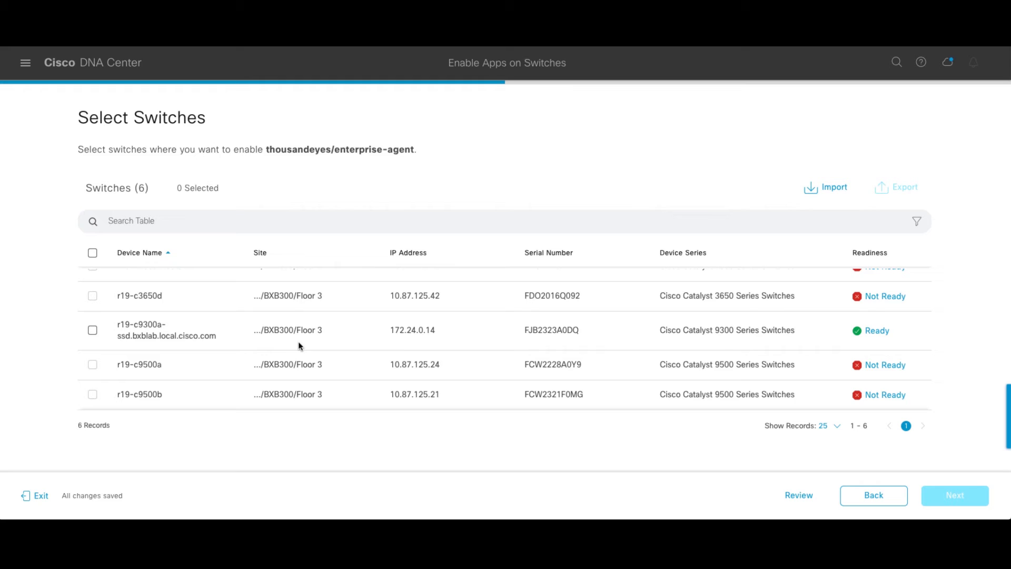
mouse_move(876, 337)
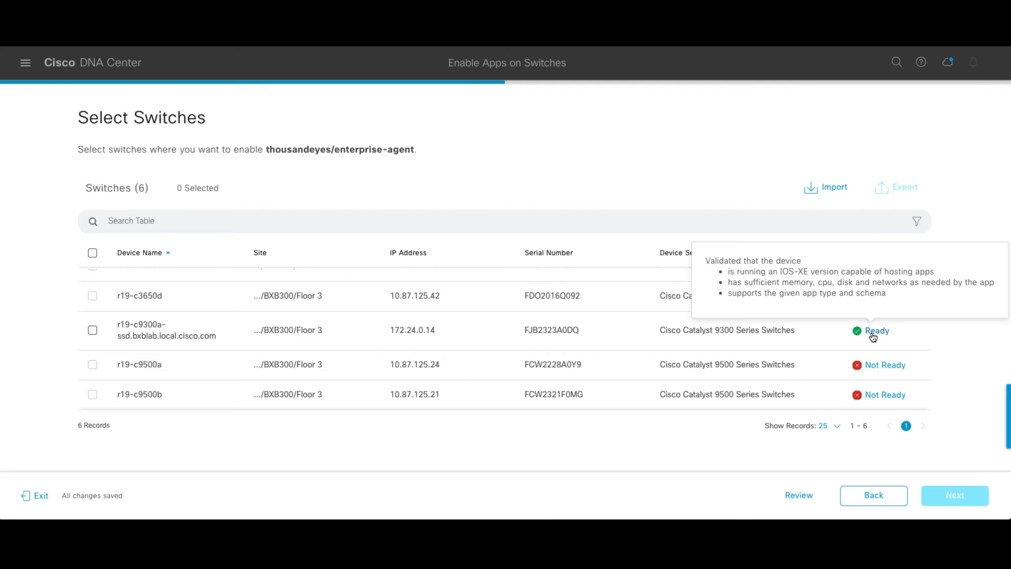
mouse_move(89, 337)
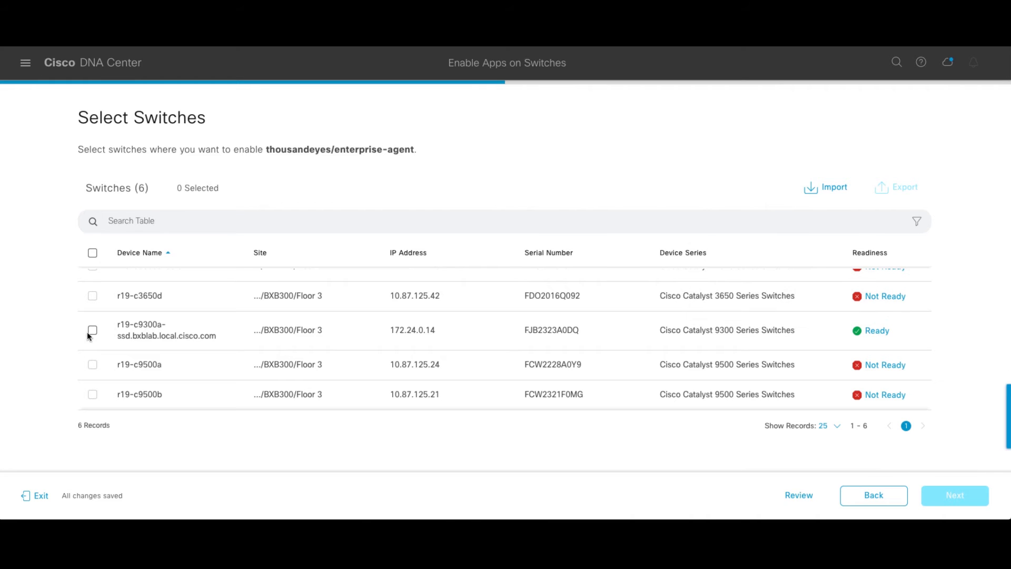
left_click(954, 494)
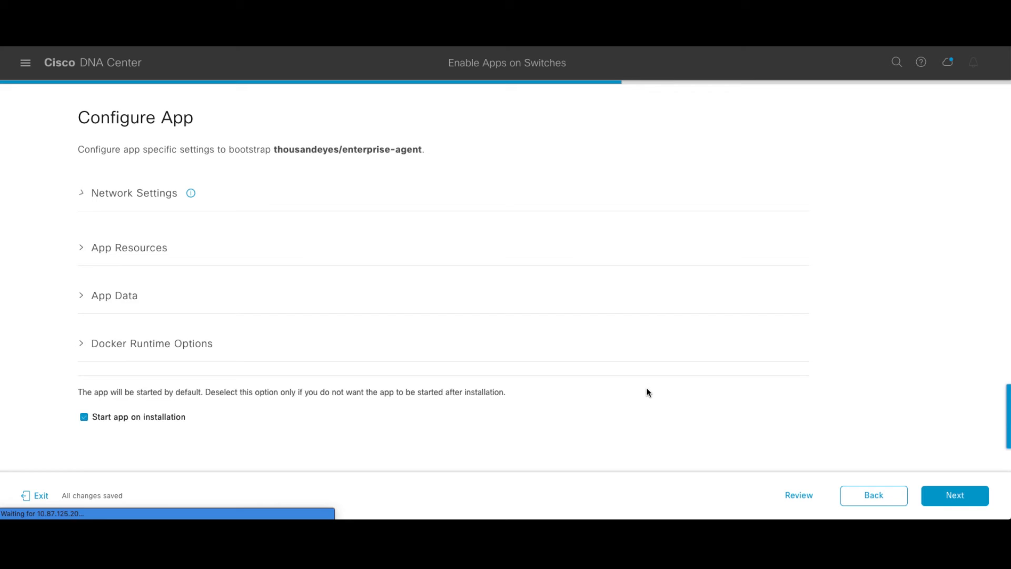
Assign VLAN0016 to eth0 and expand Docker Runtime Options showing the TEAGENT variables
left_click(135, 192)
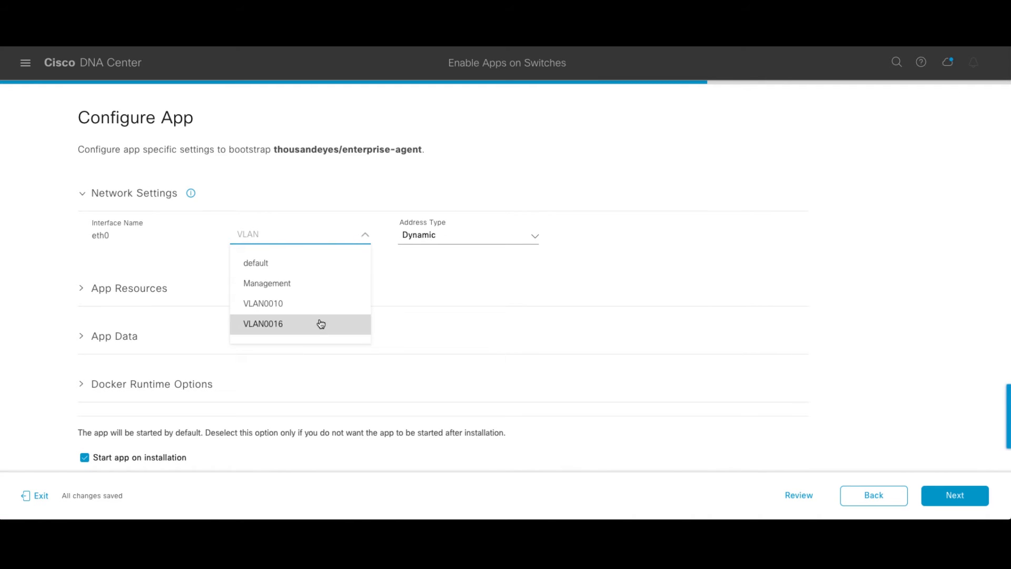
left_click(262, 324)
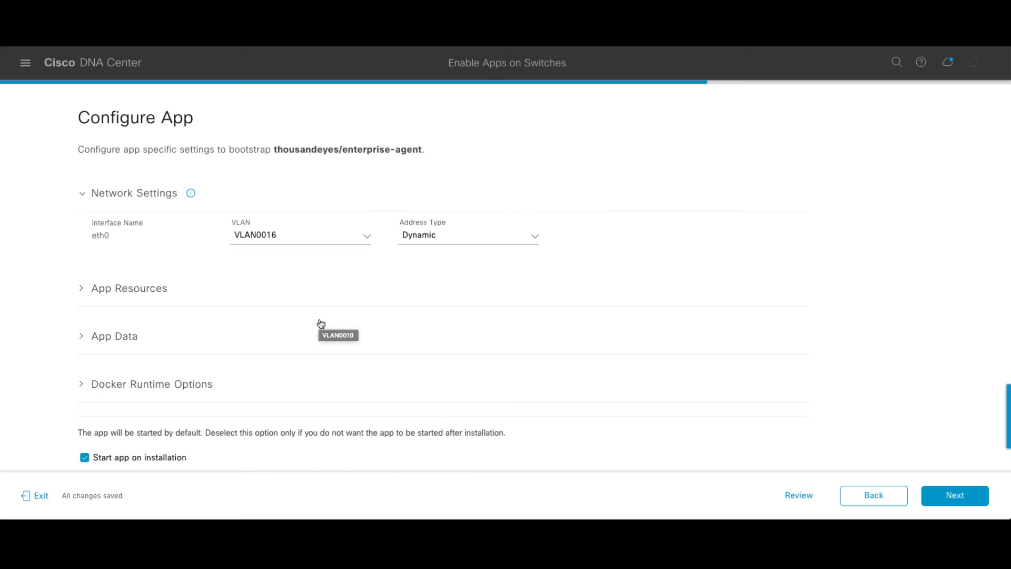
mouse_move(464, 247)
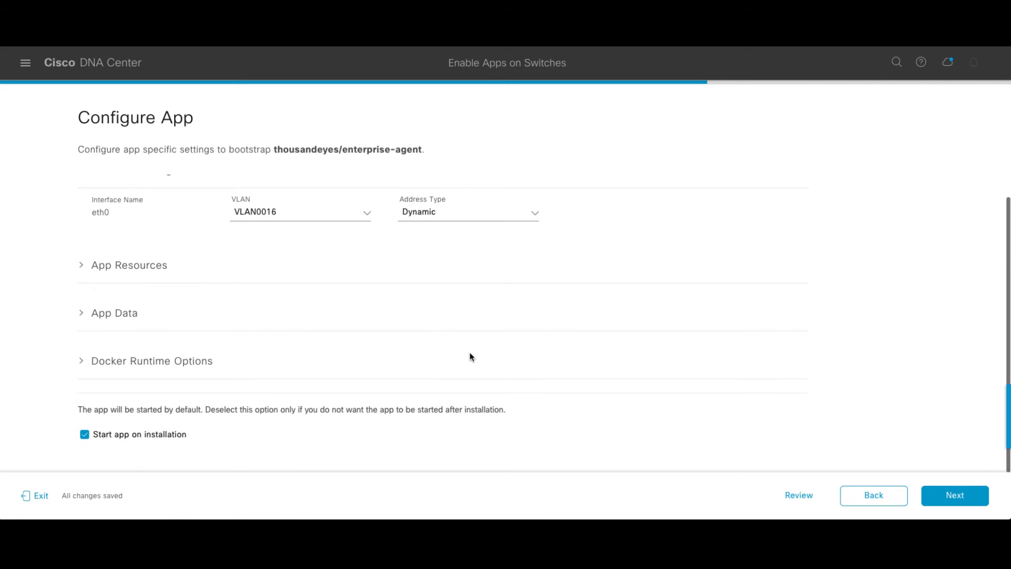
left_click(152, 360)
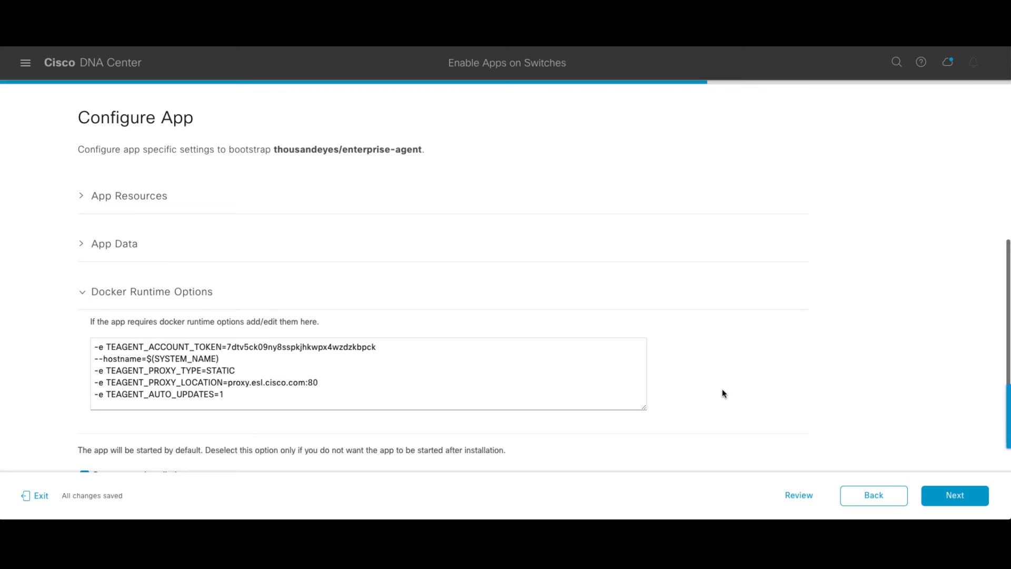
scroll("down", 3)
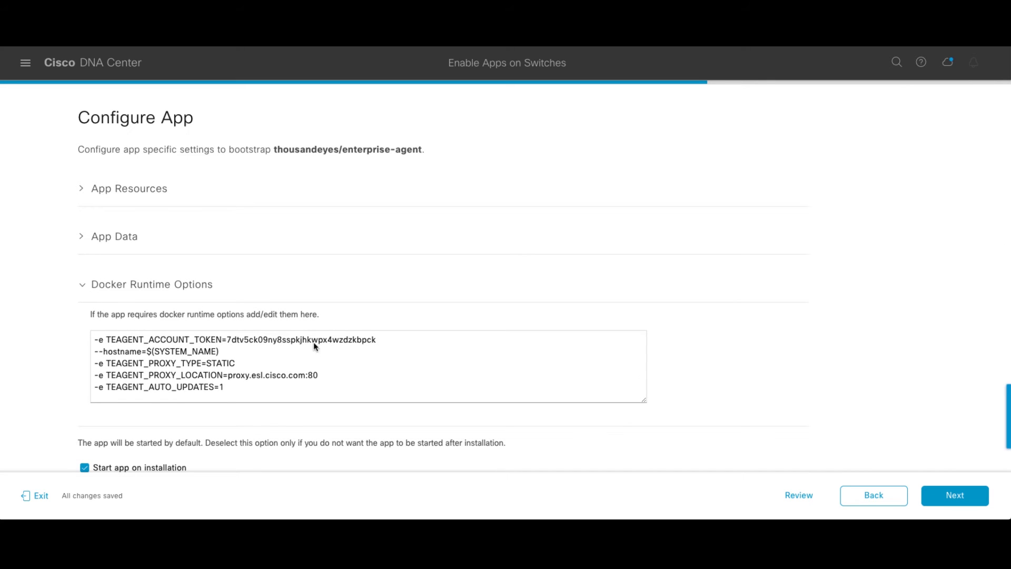
mouse_move(248, 310)
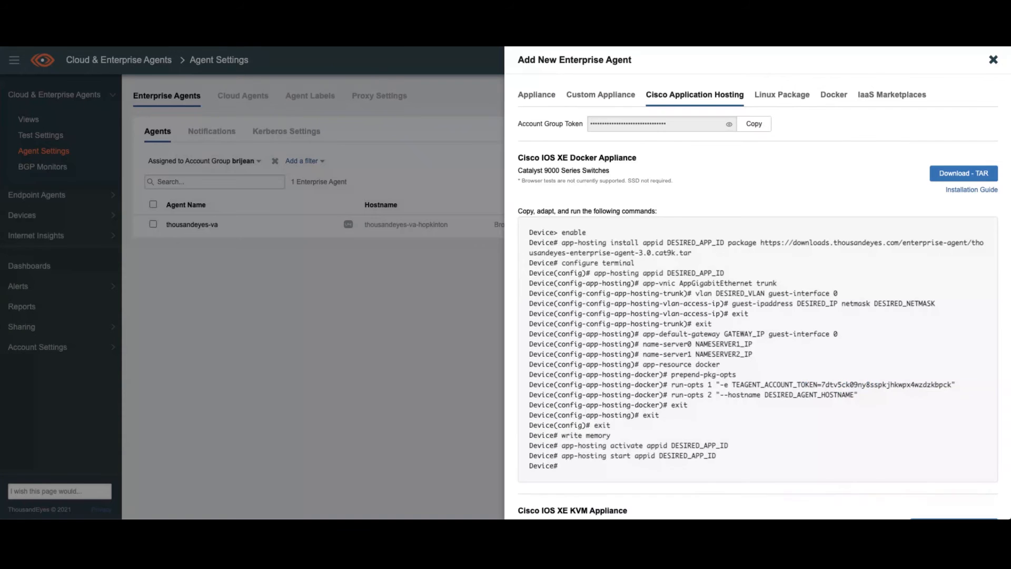
Reveal the Account Group Token in the Cisco Application Hosting instructions
left_click(729, 124)
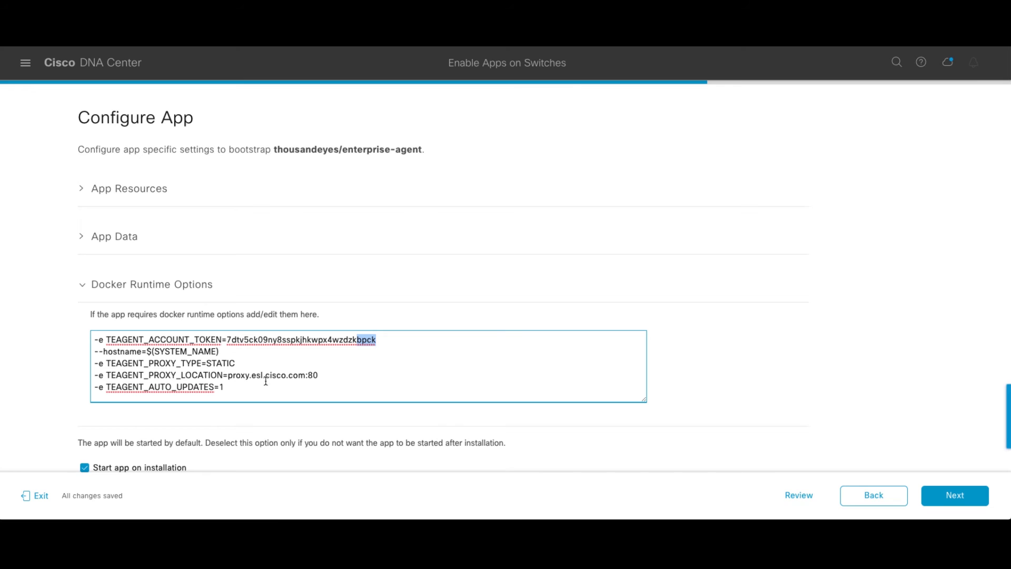
Proceed through Summary, run the provisioning task for the agent on the BXB300 switch, and finish
left_click(954, 495)
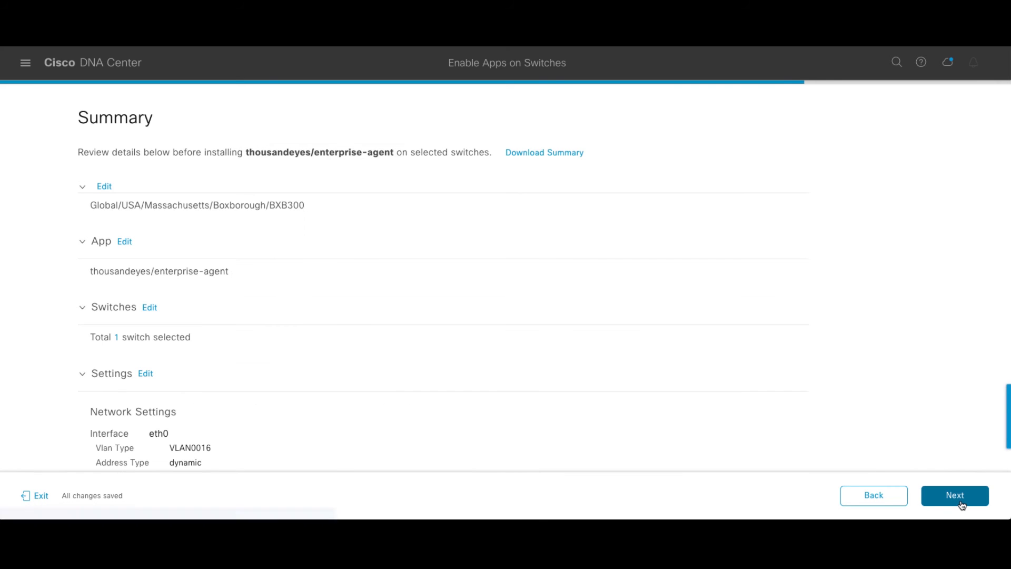
left_click(954, 495)
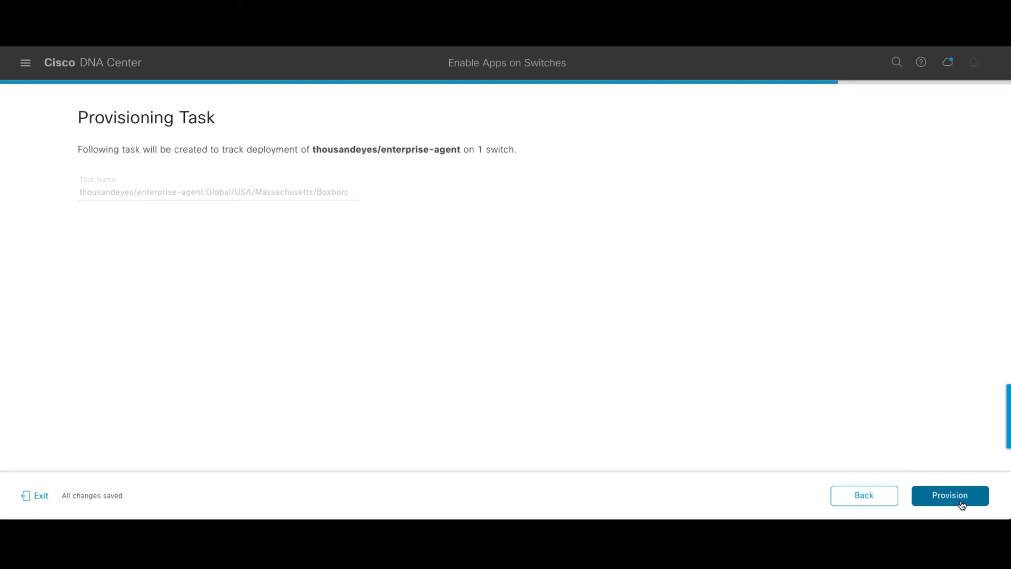
left_click(950, 495)
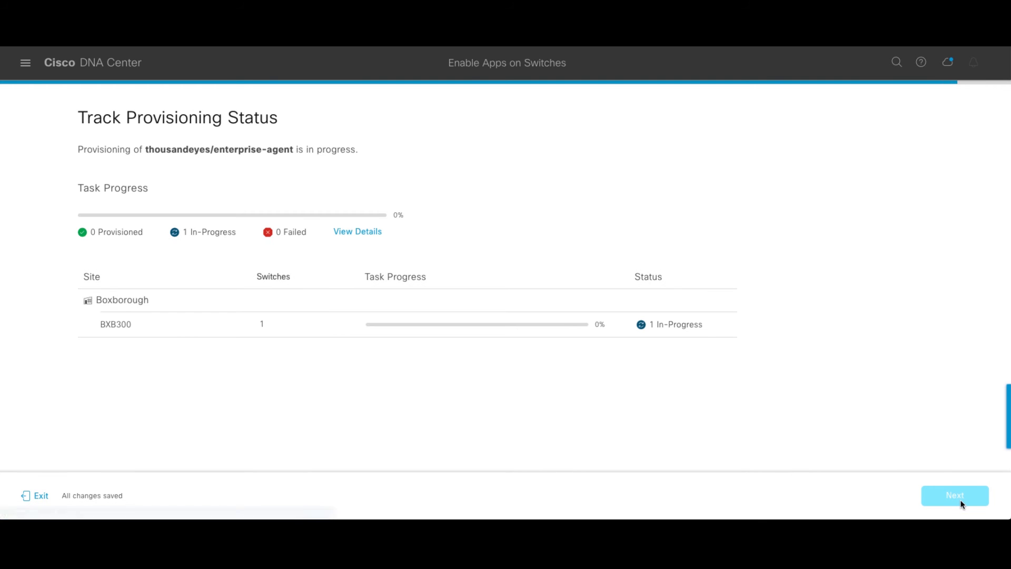
mouse_move(629, 280)
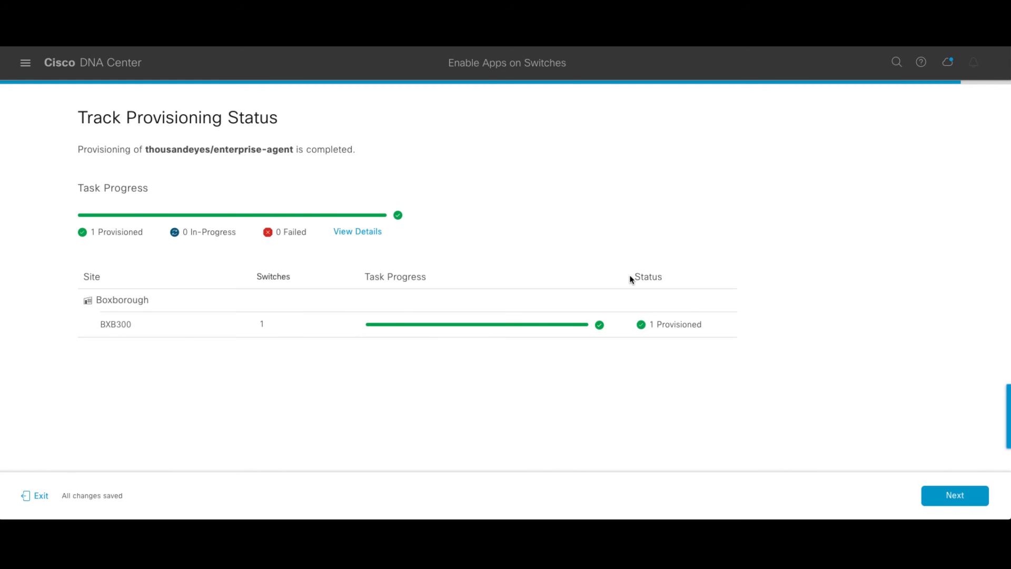
mouse_move(396, 353)
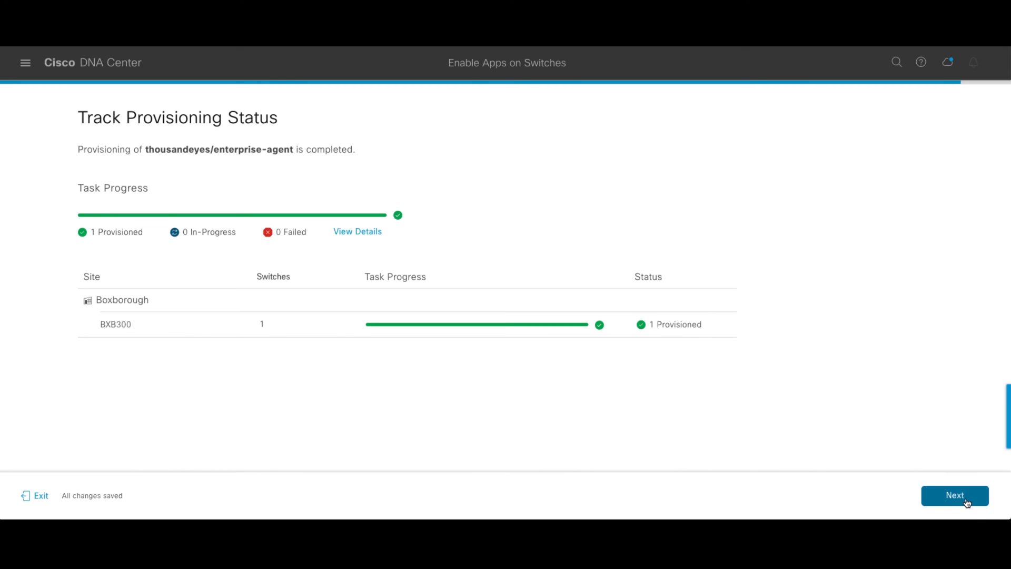
left_click(954, 495)
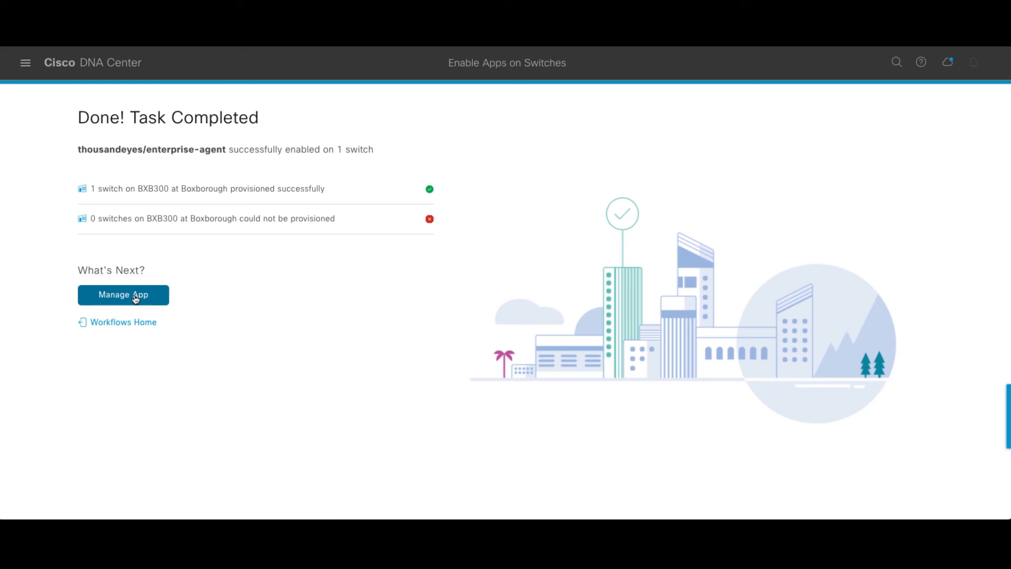
Manage the installed enterprise-agent app, selecting the switch row with the app running
left_click(123, 295)
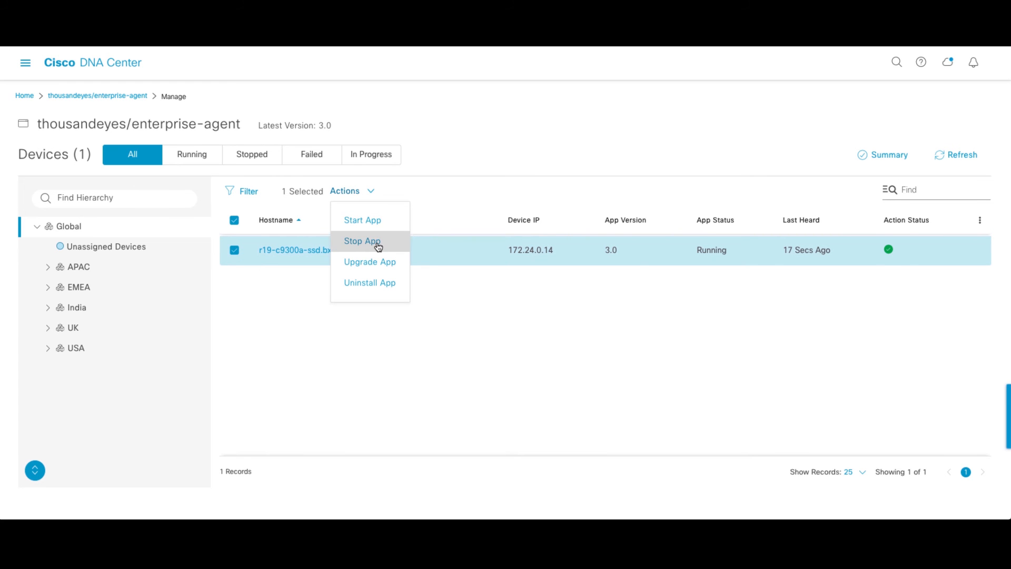
mouse_move(386, 261)
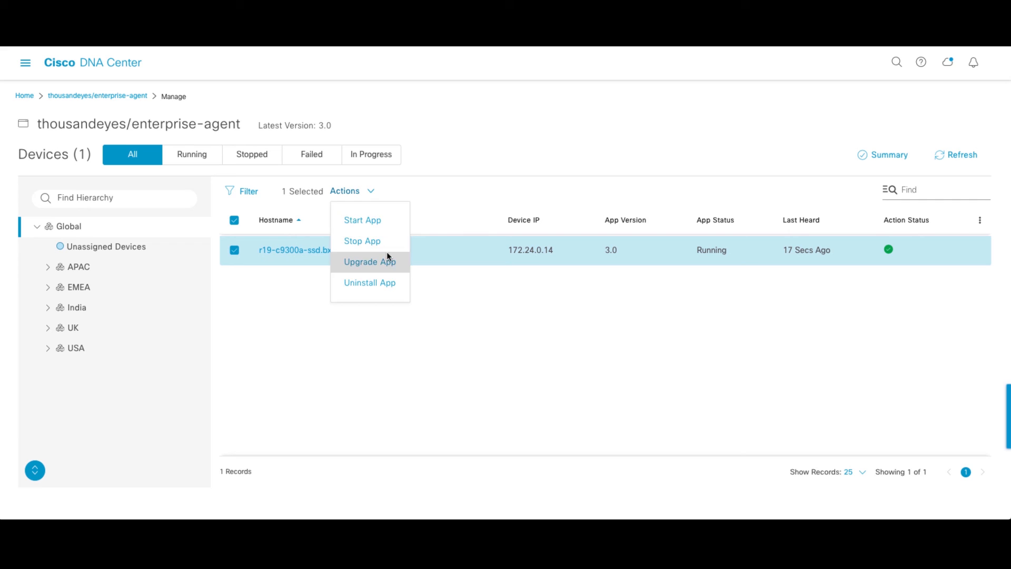
left_click(496, 319)
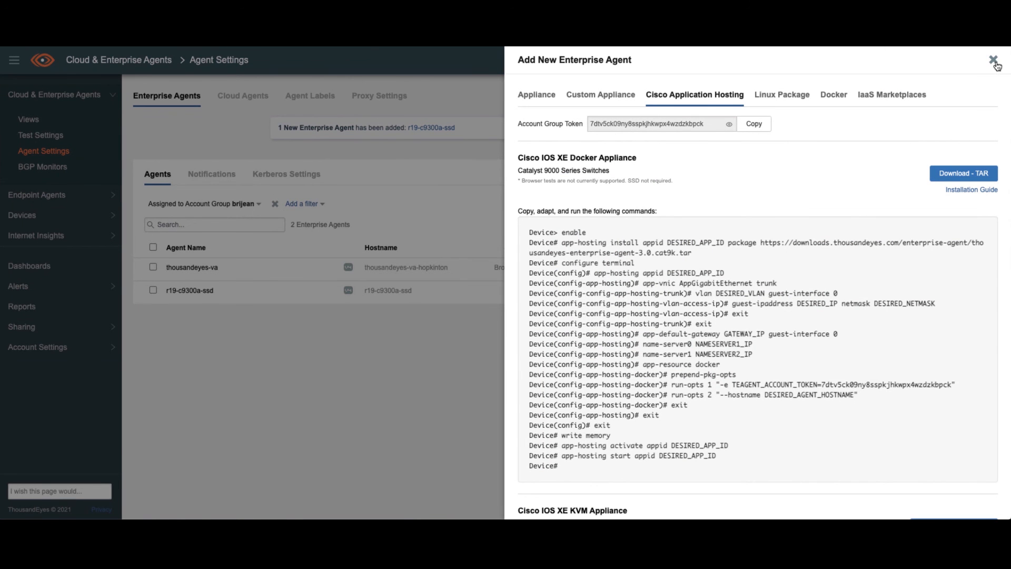
Close the add-agent panel and dismiss the banner, revealing r19-c9300a-ssd in the agent list
left_click(989, 63)
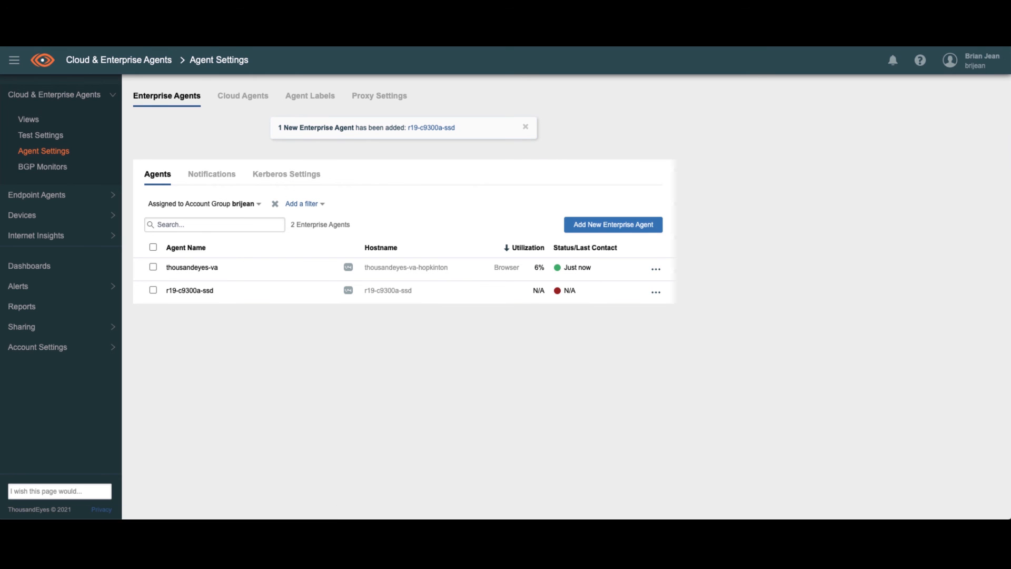
left_click(525, 127)
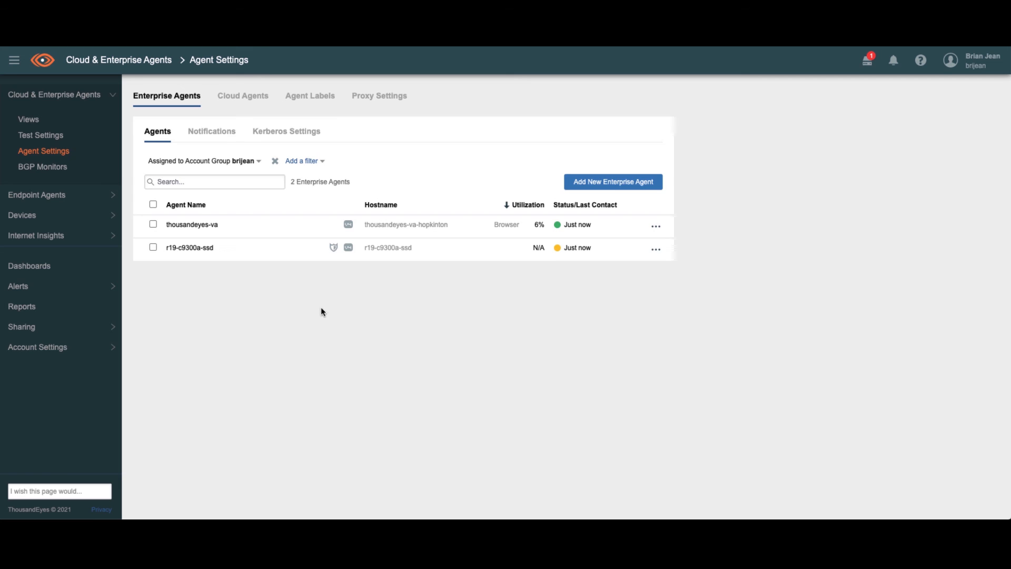
mouse_move(583, 257)
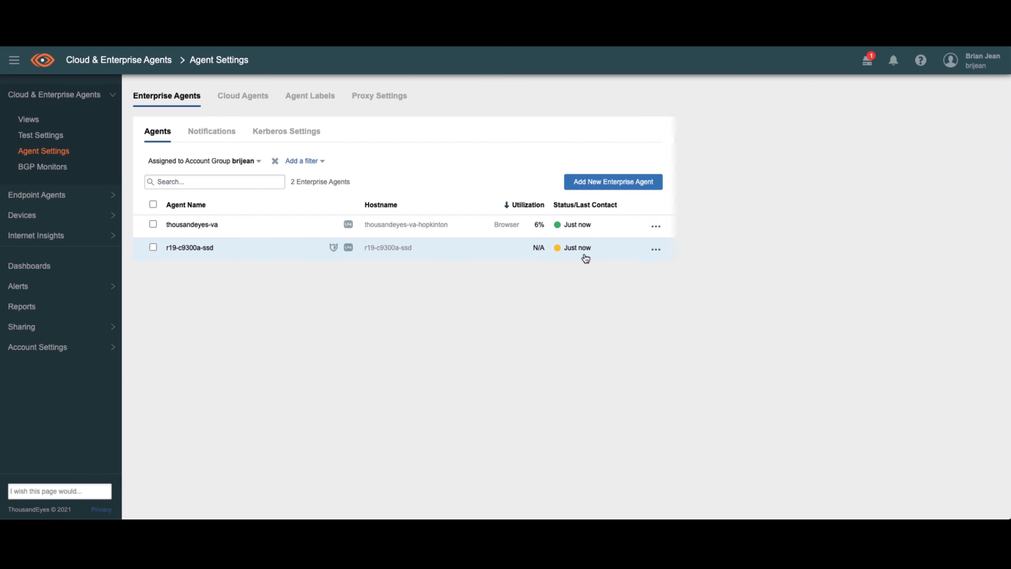